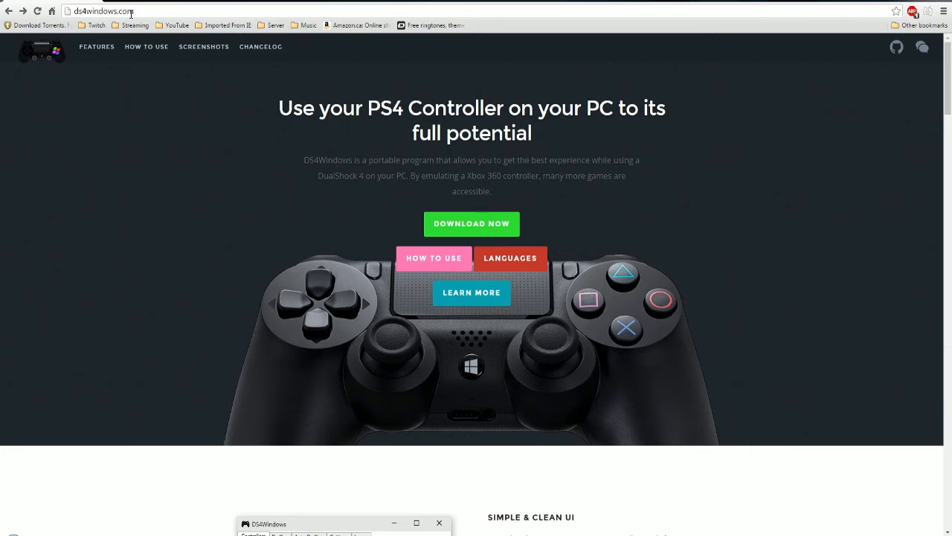
{"action": "mouse_move", "coordinate": [598, 148]}
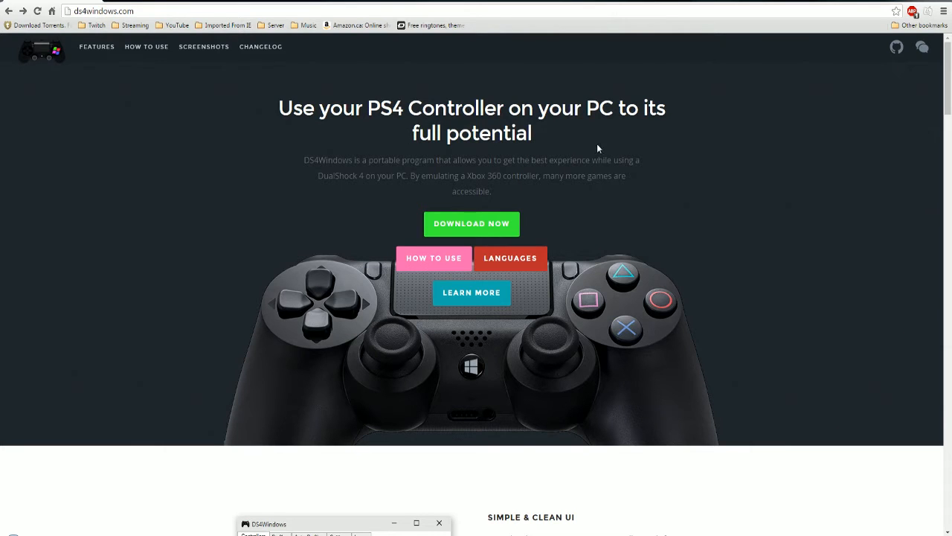
Go from ds4windows.com's DOWNLOAD NOW to the Version 1.4.401 GitHub release page.
{"action": "left_click", "coordinate": [472, 223]}
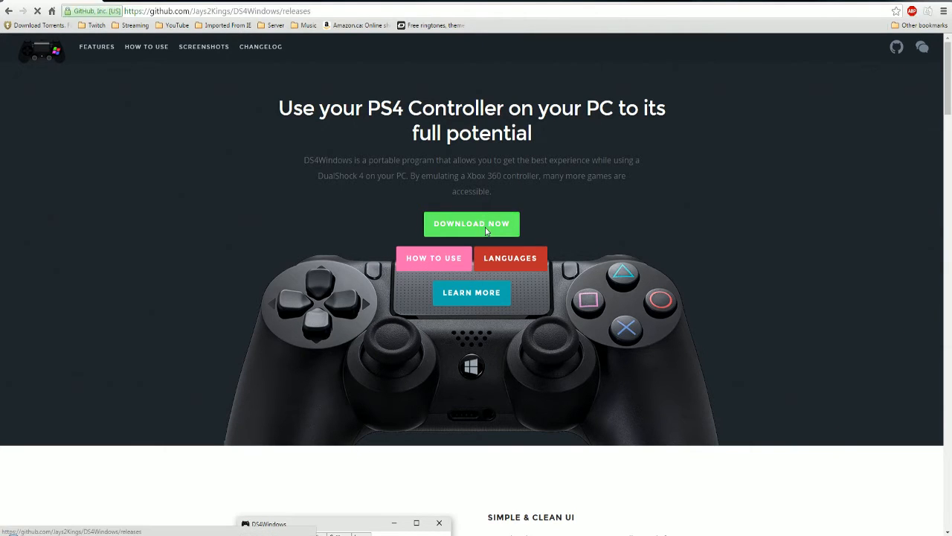
{"action": "left_click", "coordinate": [472, 224]}
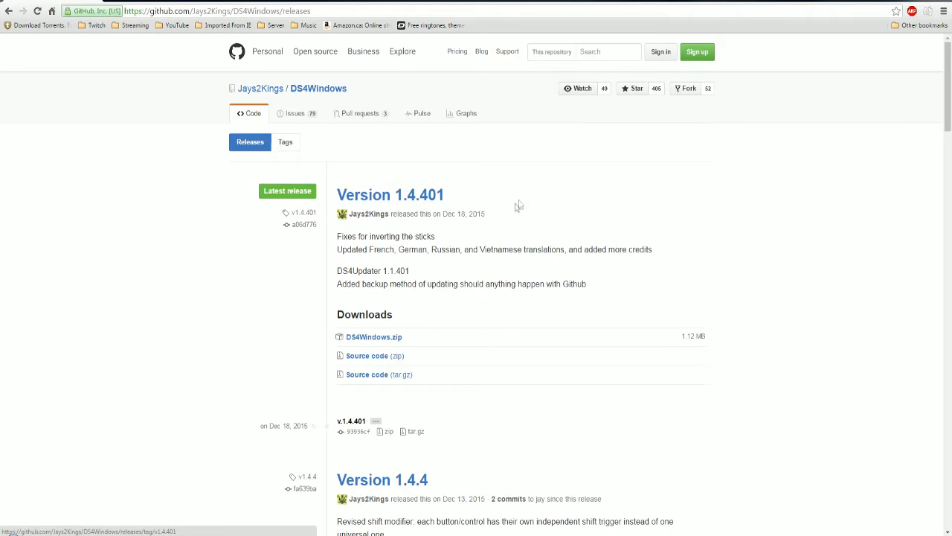
{"action": "mouse_move", "coordinate": [390, 195]}
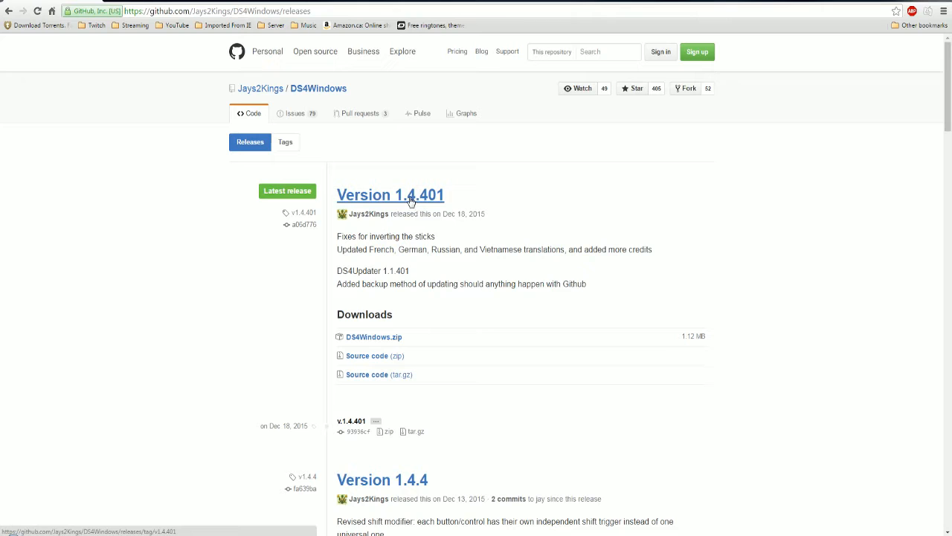
{"action": "left_click", "coordinate": [390, 194]}
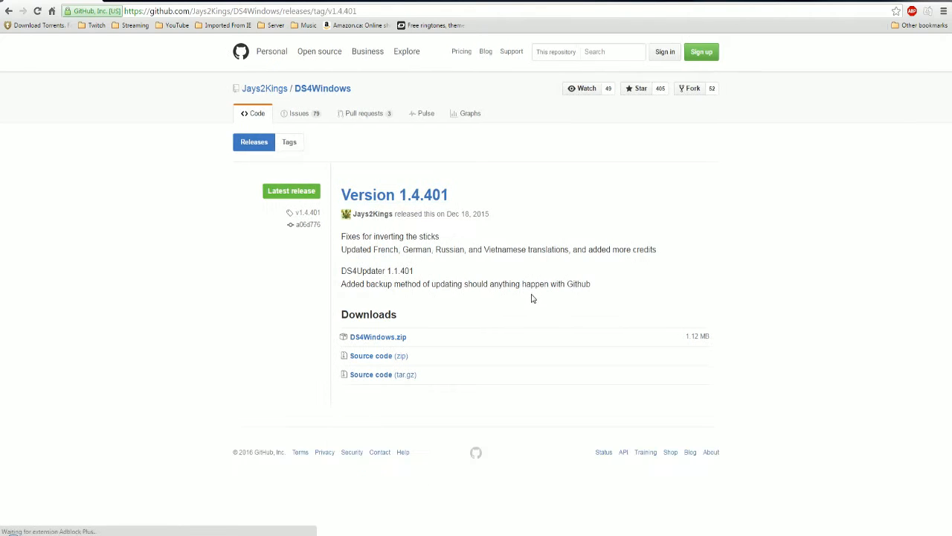
{"action": "mouse_move", "coordinate": [335, 340]}
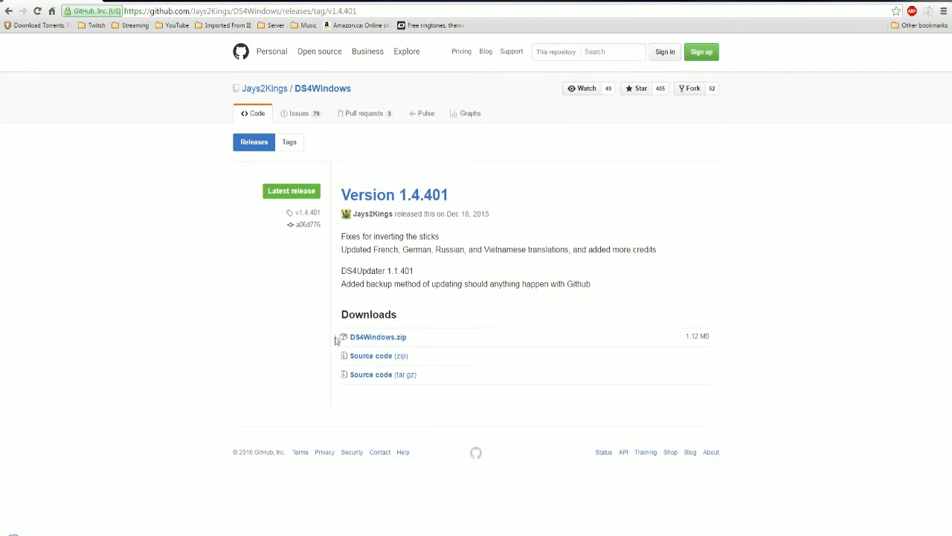
{"action": "mouse_move", "coordinate": [439, 340]}
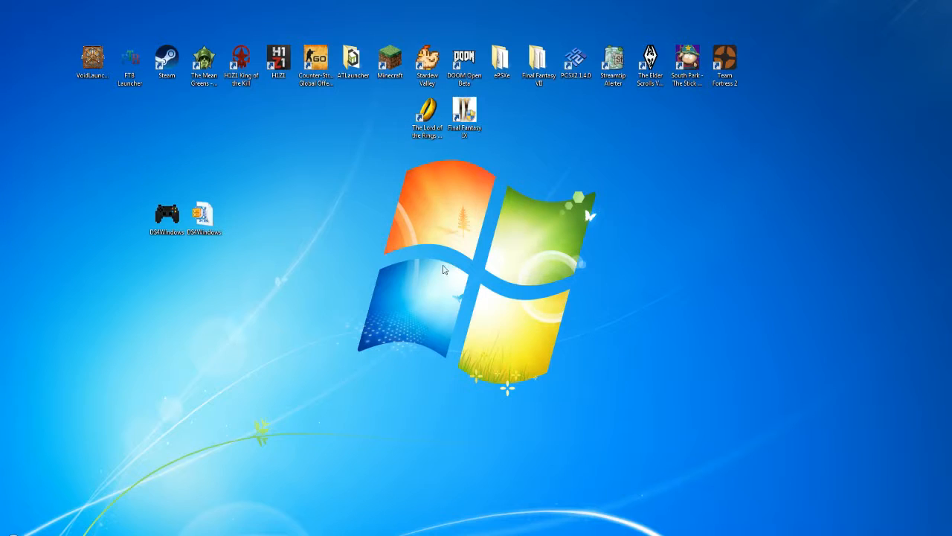
Move DS4Windows.zip right on the desktop, open it in WinZip, then close it.
{"action": "left_click_drag", "start_coordinate": [202, 210], "coordinate": [277, 208]}
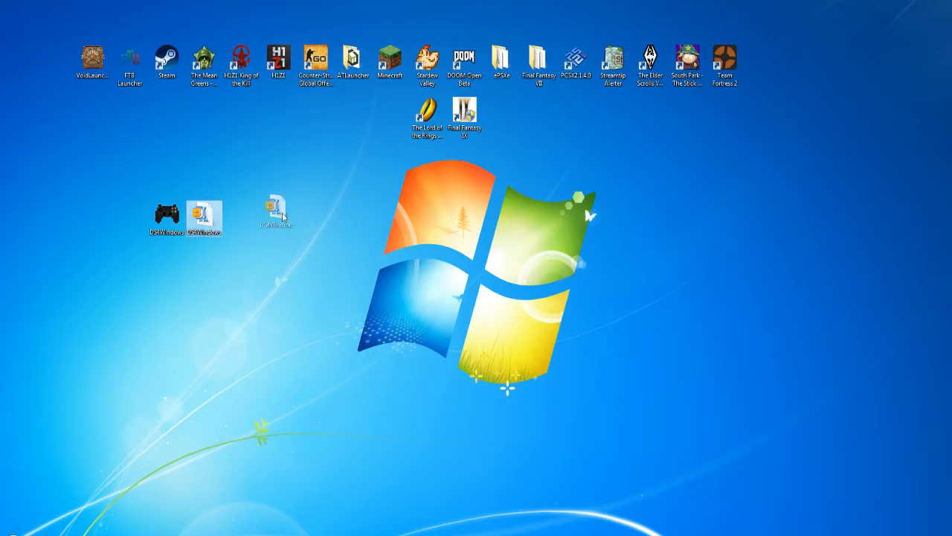
{"action": "double_click", "coordinate": [277, 212]}
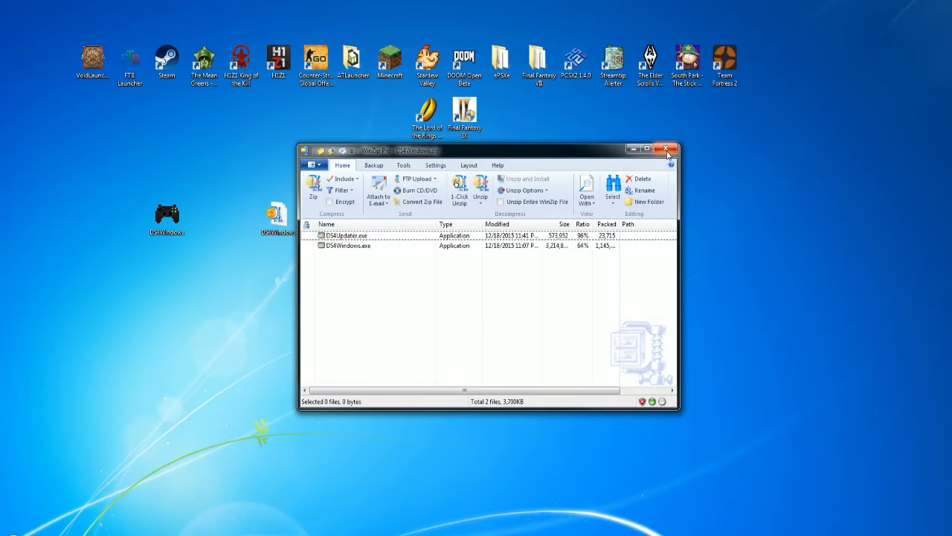
{"action": "left_click", "coordinate": [667, 149]}
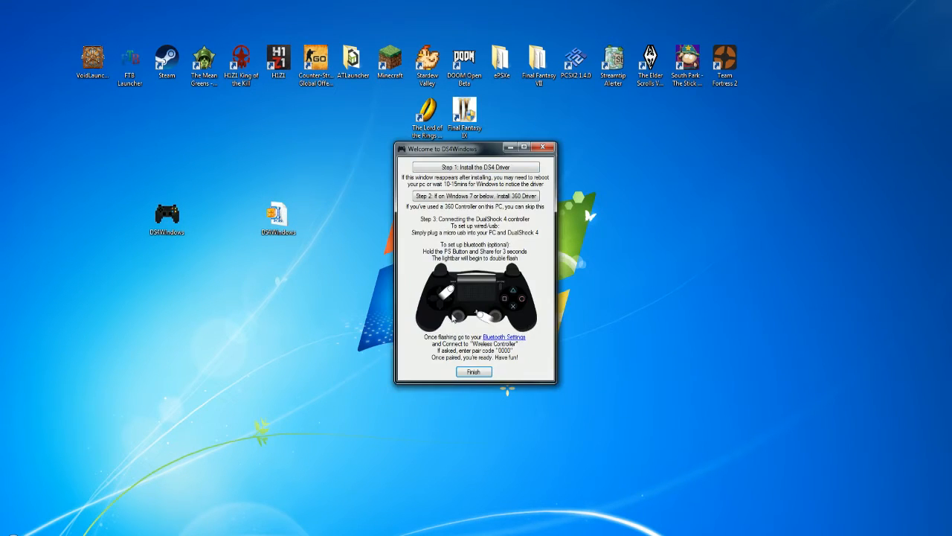
{"action": "mouse_move", "coordinate": [545, 319]}
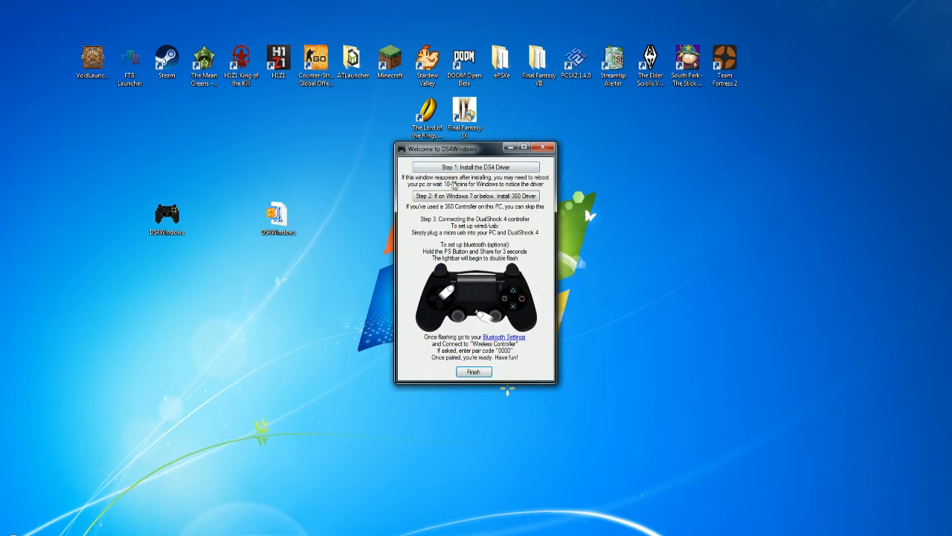
{"action": "mouse_move", "coordinate": [415, 162]}
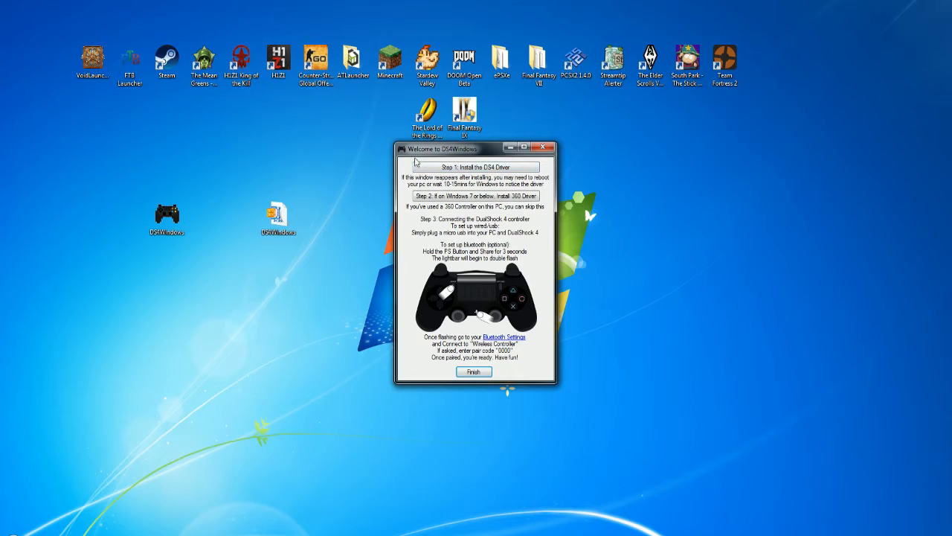
{"action": "mouse_move", "coordinate": [509, 215]}
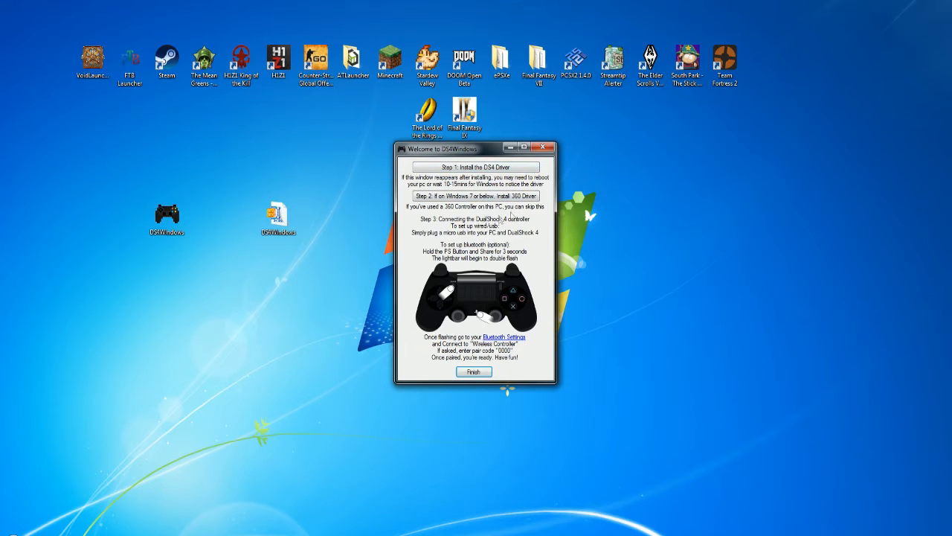
{"action": "mouse_move", "coordinate": [476, 195]}
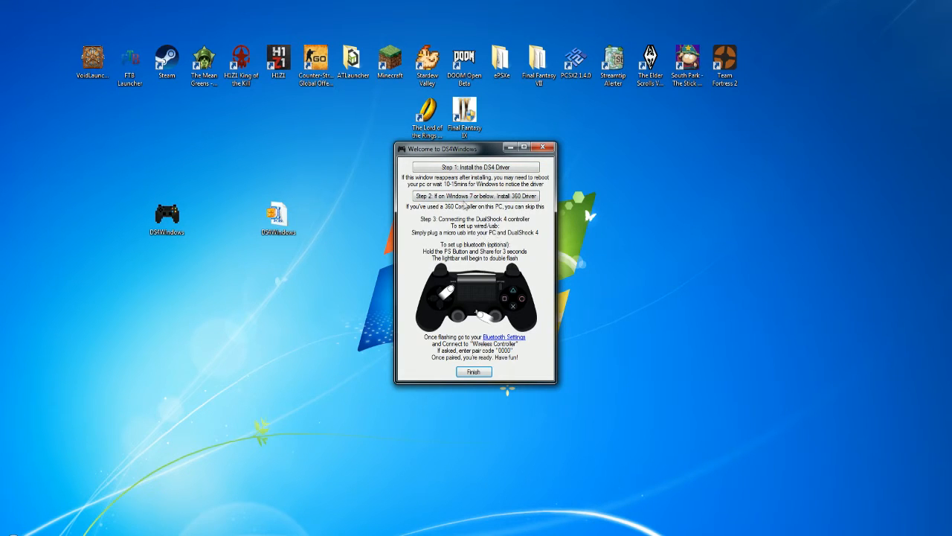
{"action": "mouse_move", "coordinate": [464, 242]}
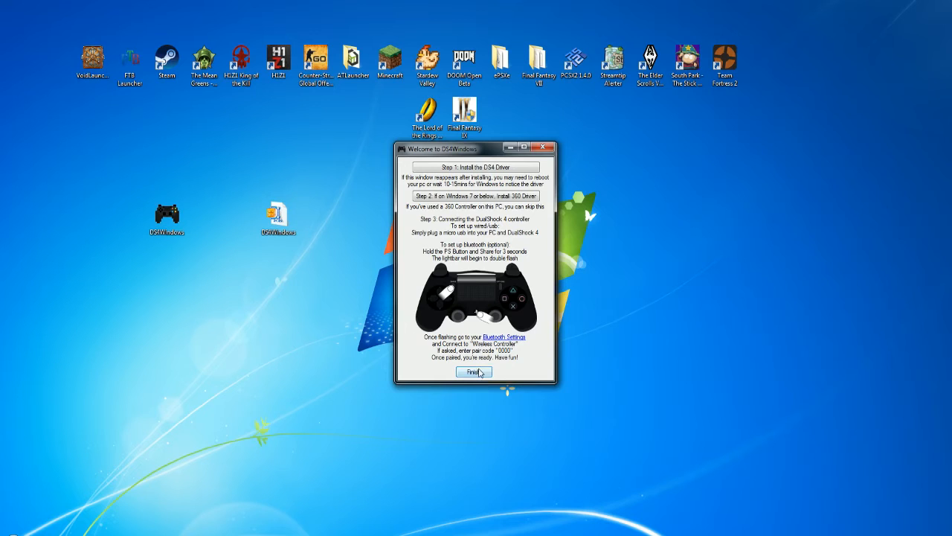
Click Finish on the Welcome to DS4Windows guide without installing a driver.
{"action": "left_click", "coordinate": [474, 371]}
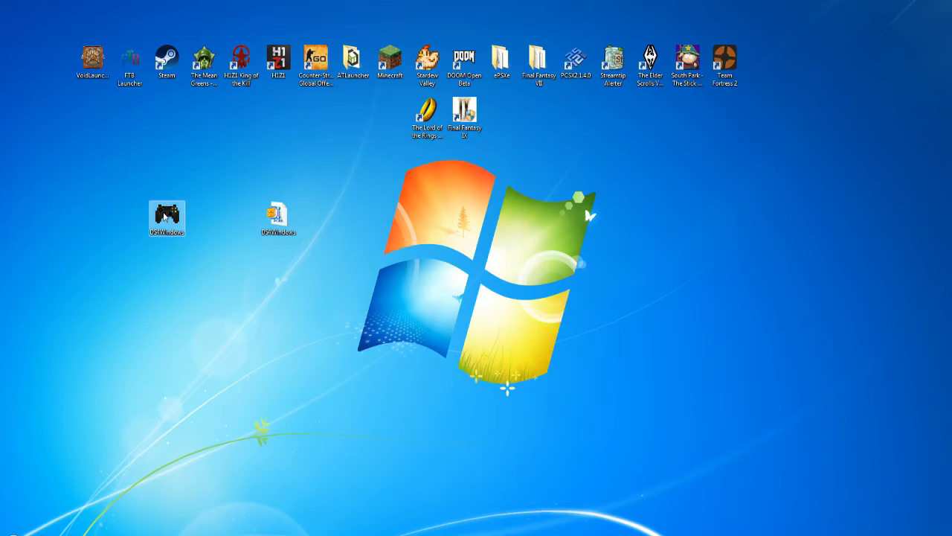
Launch DS4Windows from the desktop and edit the USB controller's Default profile.
{"action": "double_click", "coordinate": [167, 218]}
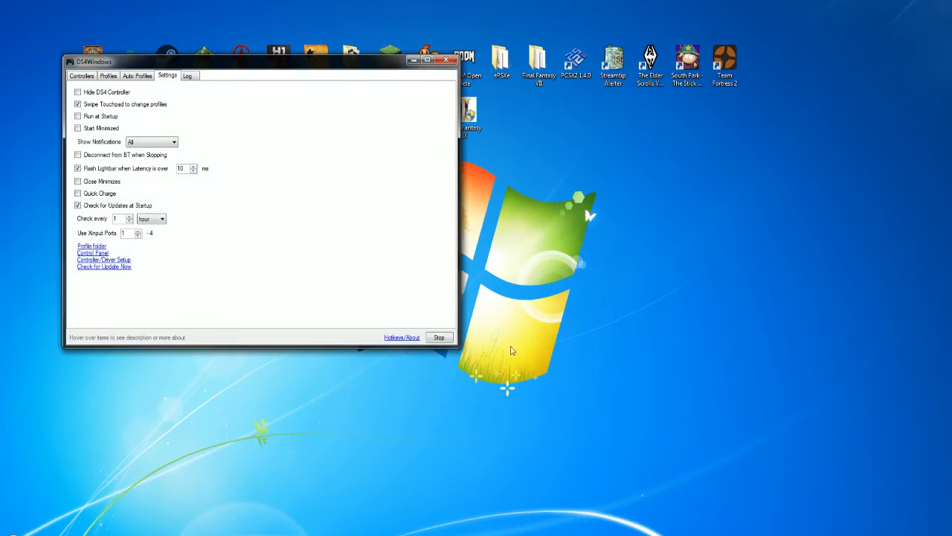
{"action": "left_click", "coordinate": [81, 75]}
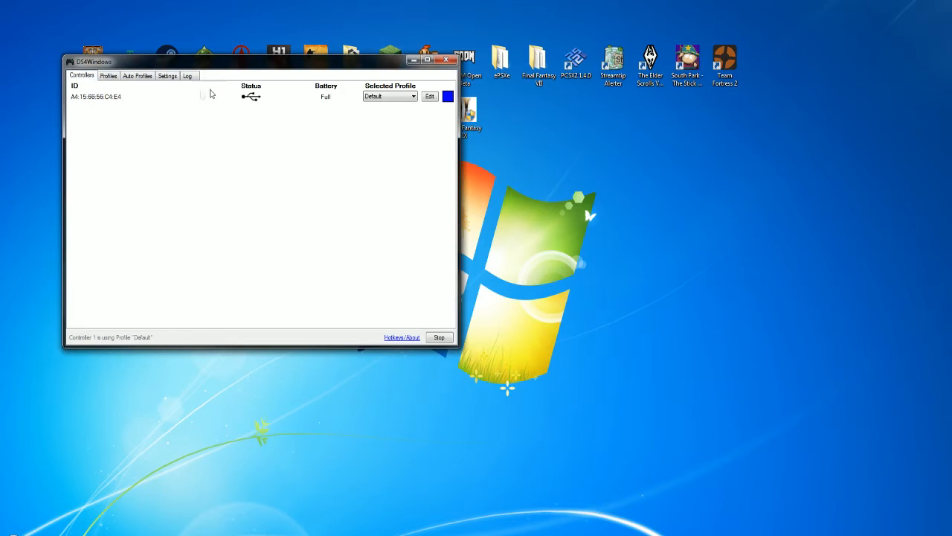
{"action": "left_click", "coordinate": [108, 75]}
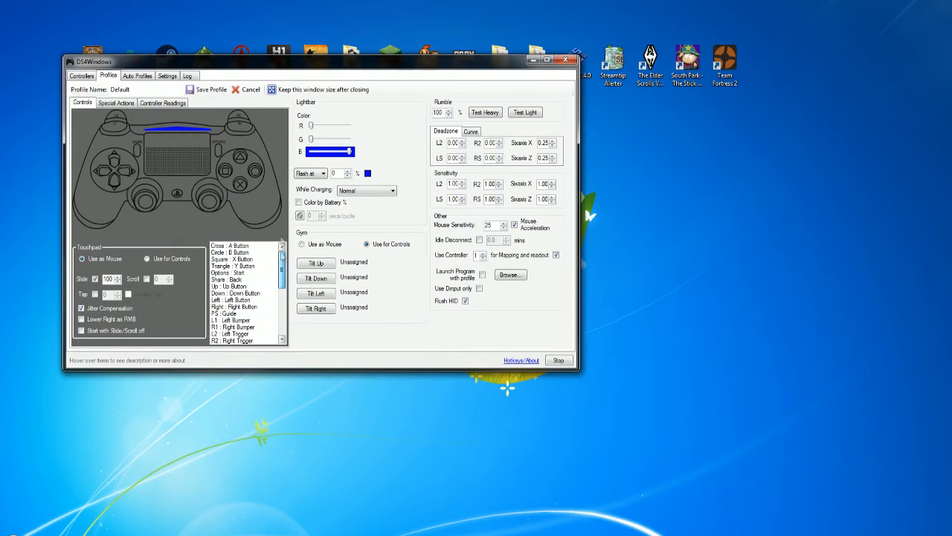
Preview orange lightbar colours with the sliders, then cancel to keep the blue lightbar.
{"action": "left_click_drag", "start_coordinate": [351, 152], "coordinate": [321, 152]}
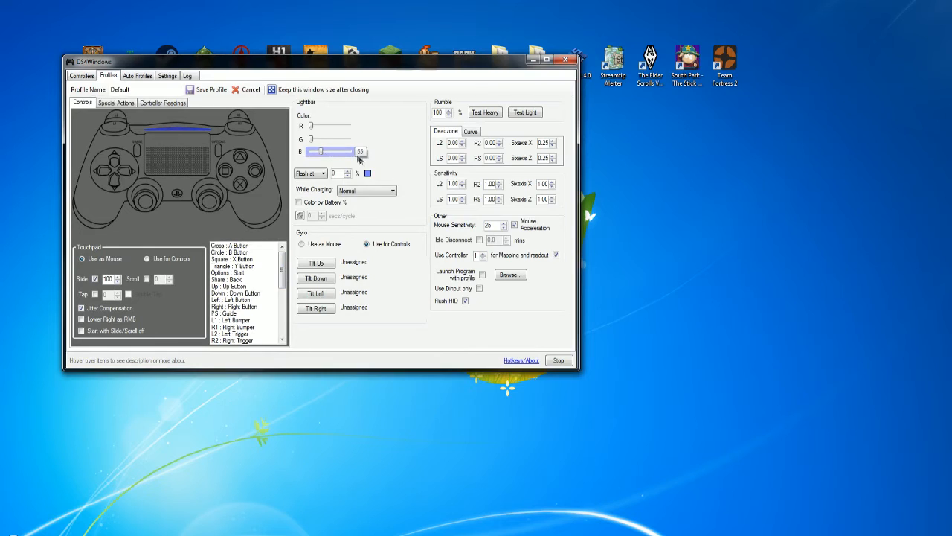
{"action": "left_click_drag", "start_coordinate": [311, 140], "coordinate": [333, 140]}
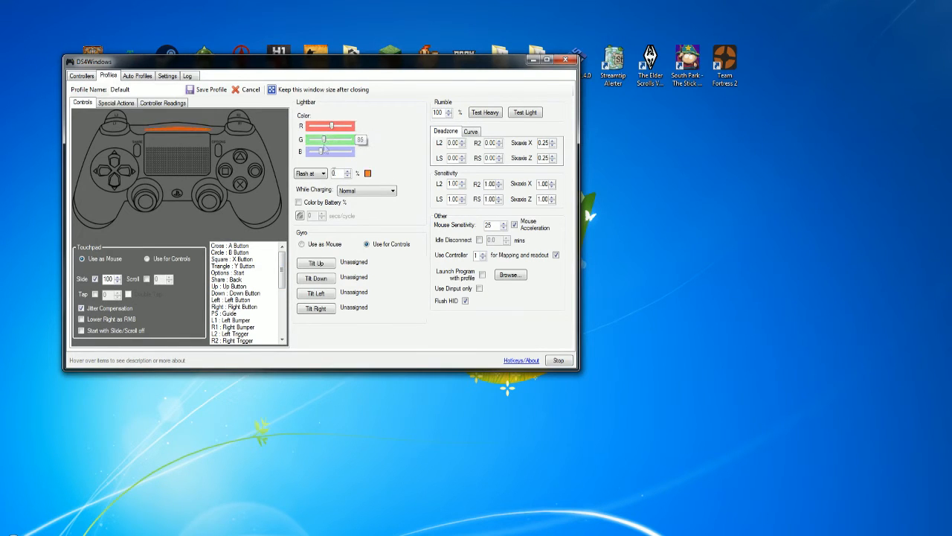
{"action": "left_click", "coordinate": [81, 75]}
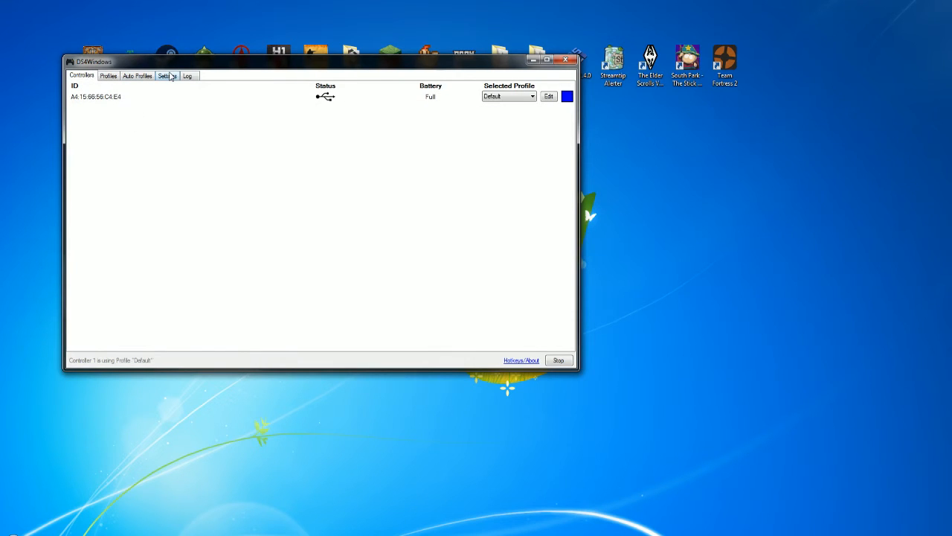
{"action": "mouse_move", "coordinate": [169, 82]}
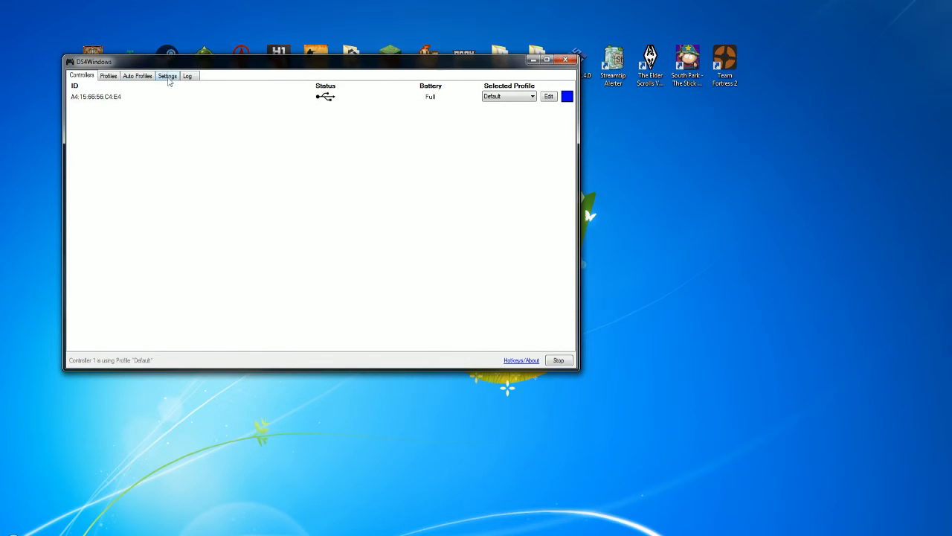
Tick Hide DS4 Controller in Settings and return to the Controllers tab.
{"action": "left_click", "coordinate": [167, 75]}
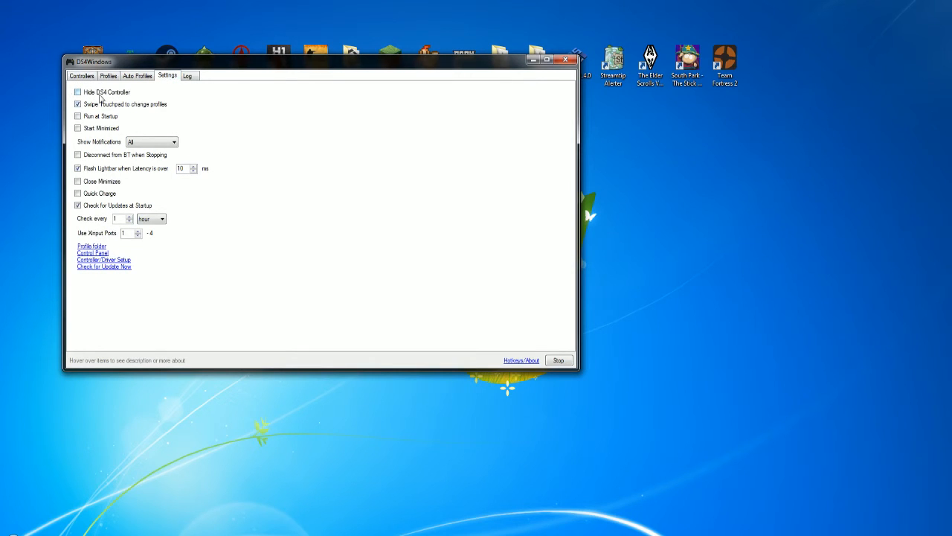
{"action": "mouse_move", "coordinate": [156, 125]}
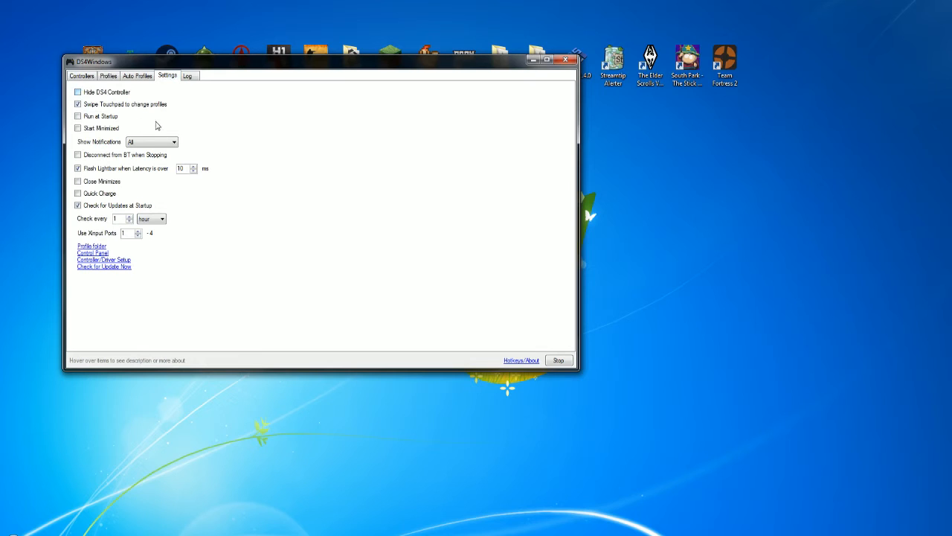
{"action": "left_click", "coordinate": [78, 91]}
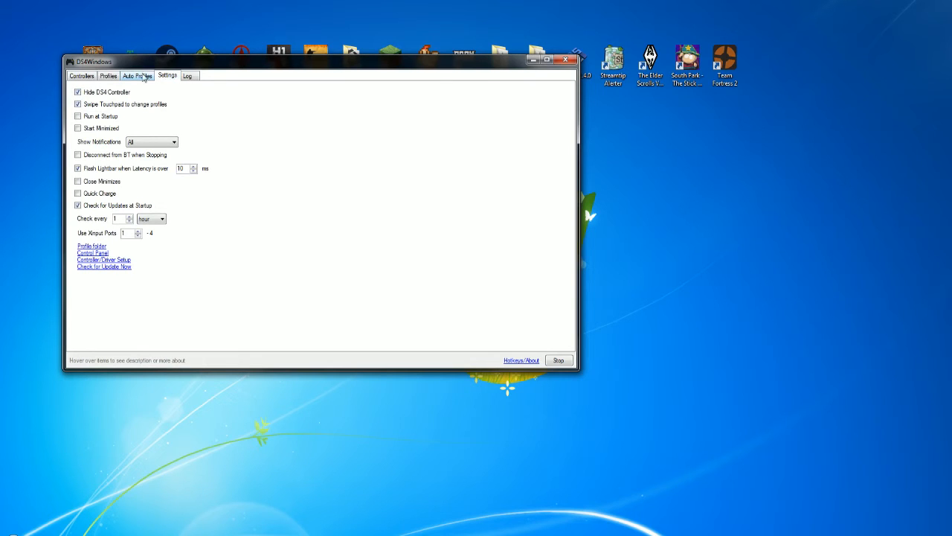
{"action": "left_click", "coordinate": [108, 75]}
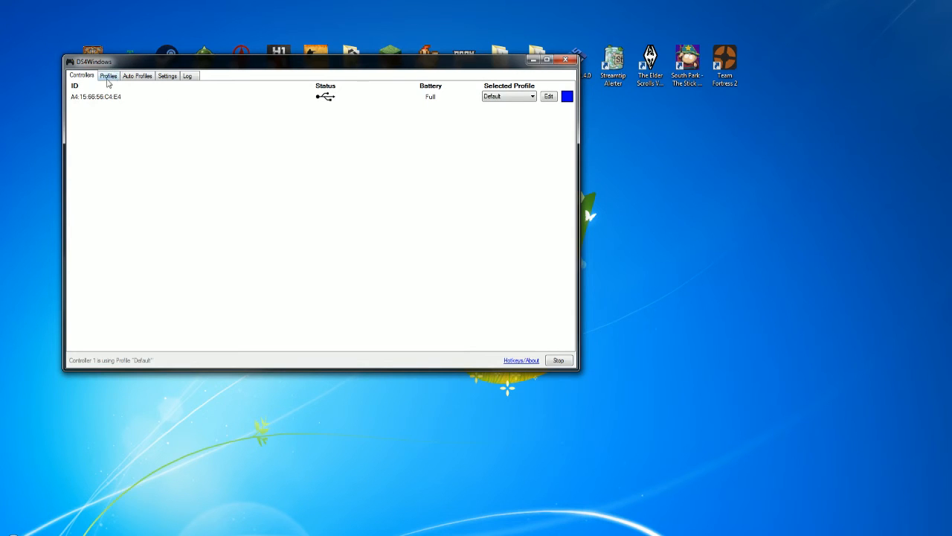
Confirm the hide option in Settings, then close the DS4Windows window.
{"action": "left_click", "coordinate": [166, 76]}
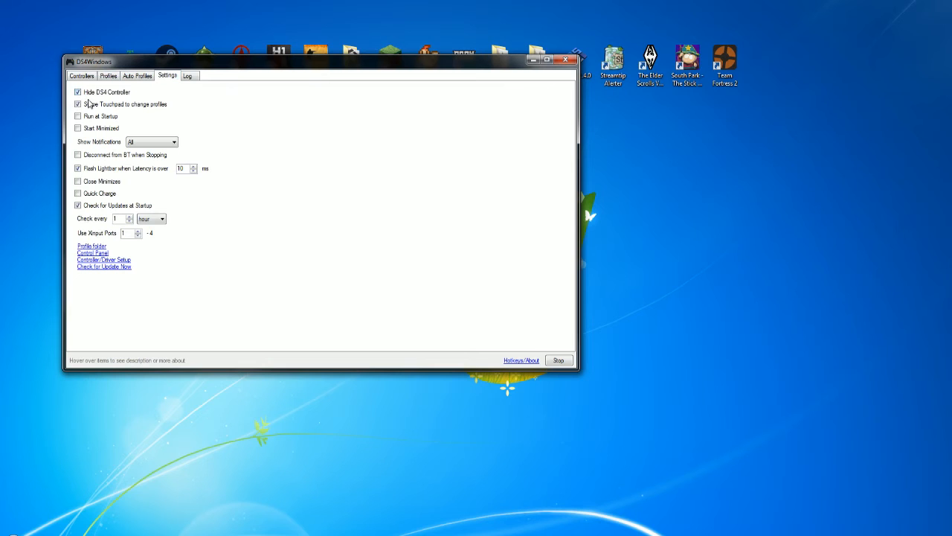
{"action": "left_click", "coordinate": [81, 75]}
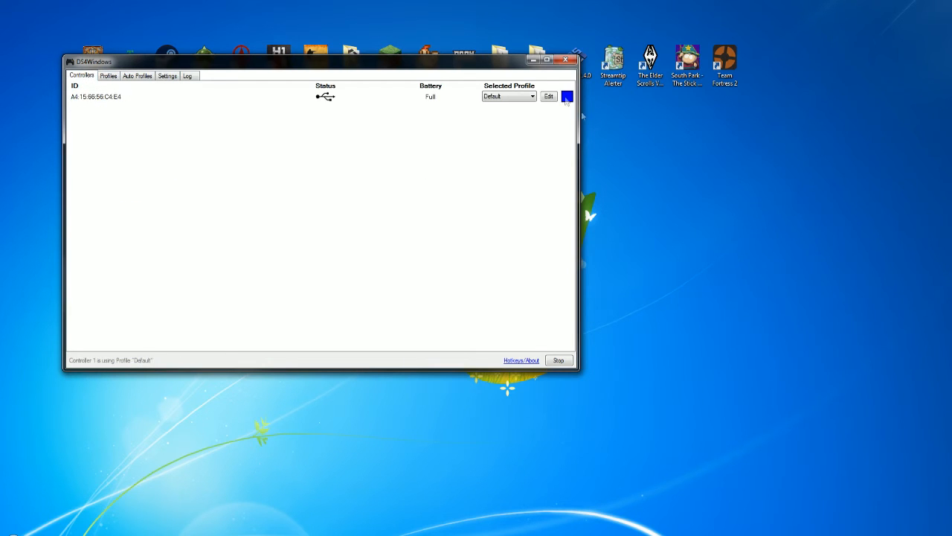
{"action": "left_click", "coordinate": [572, 59]}
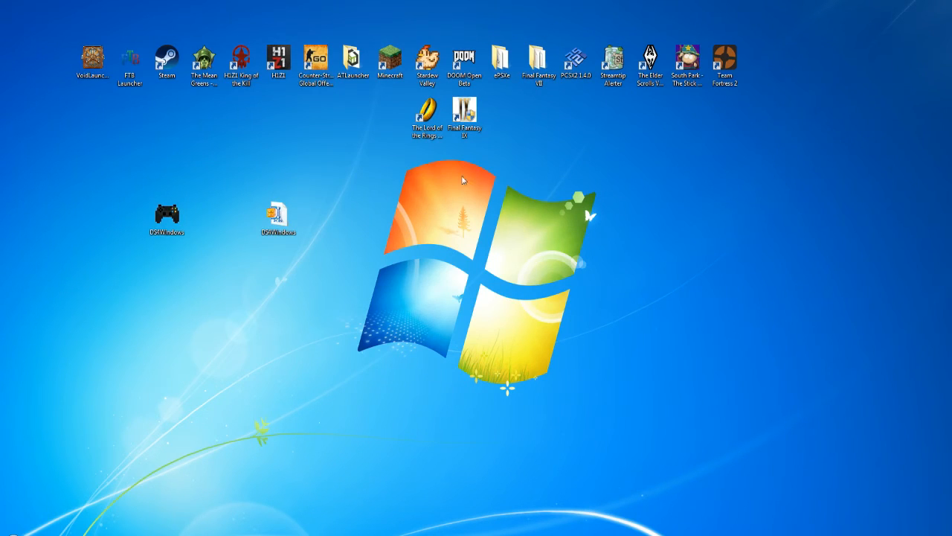
{"action": "mouse_move", "coordinate": [323, 182]}
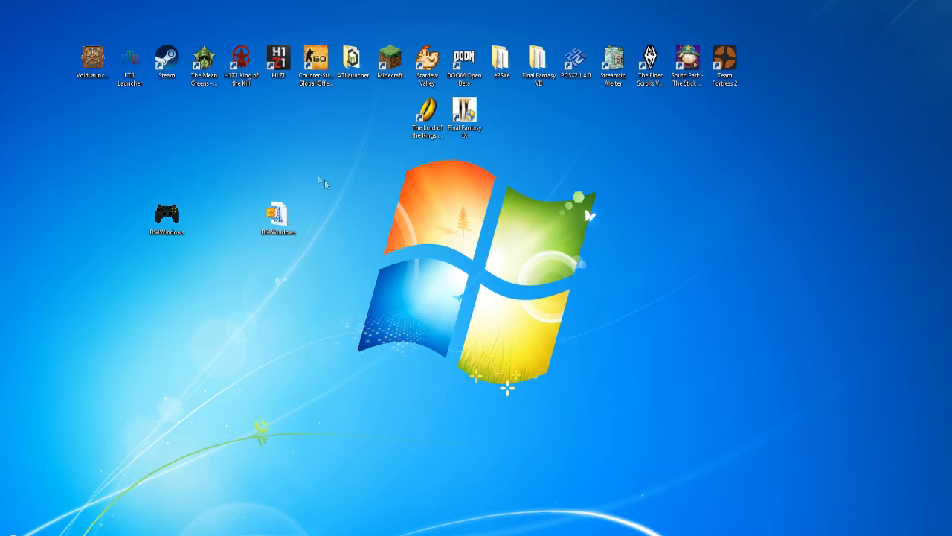
{"action": "mouse_move", "coordinate": [223, 246]}
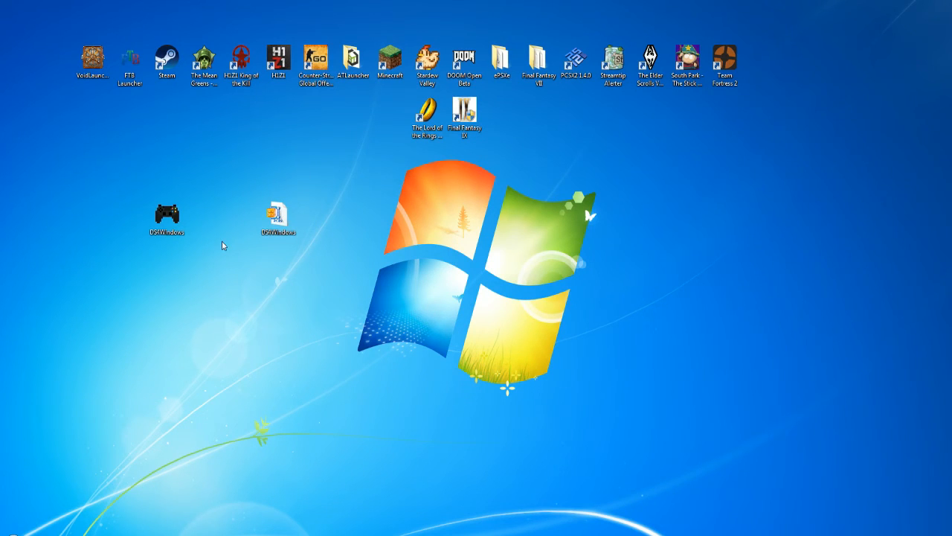
{"action": "mouse_move", "coordinate": [494, 151]}
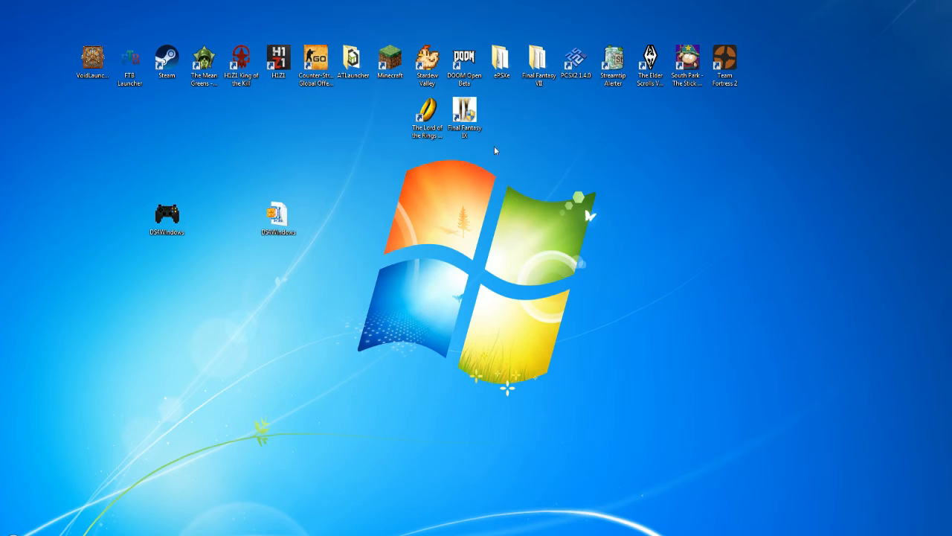
Start Final Fantasy IX from its desktop shortcut.
{"action": "left_click", "coordinate": [464, 115]}
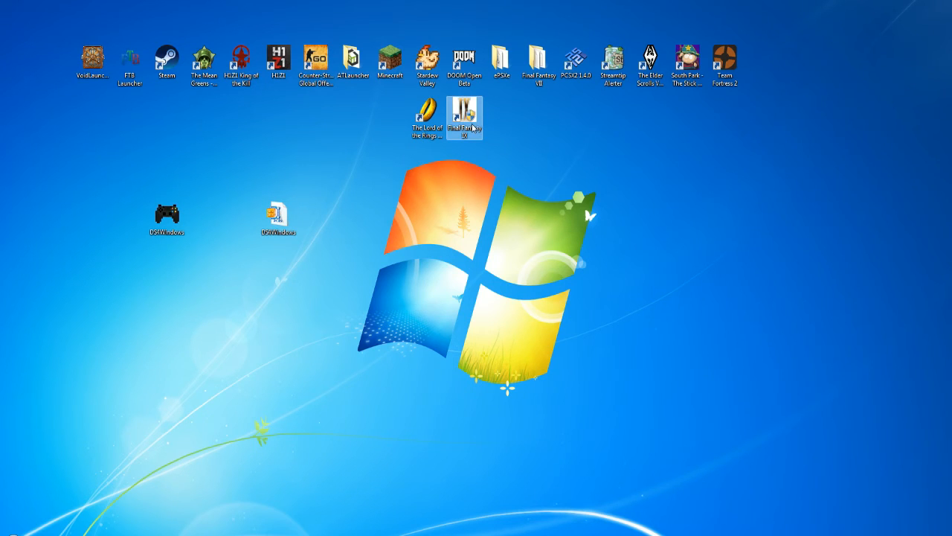
{"action": "double_click", "coordinate": [464, 117]}
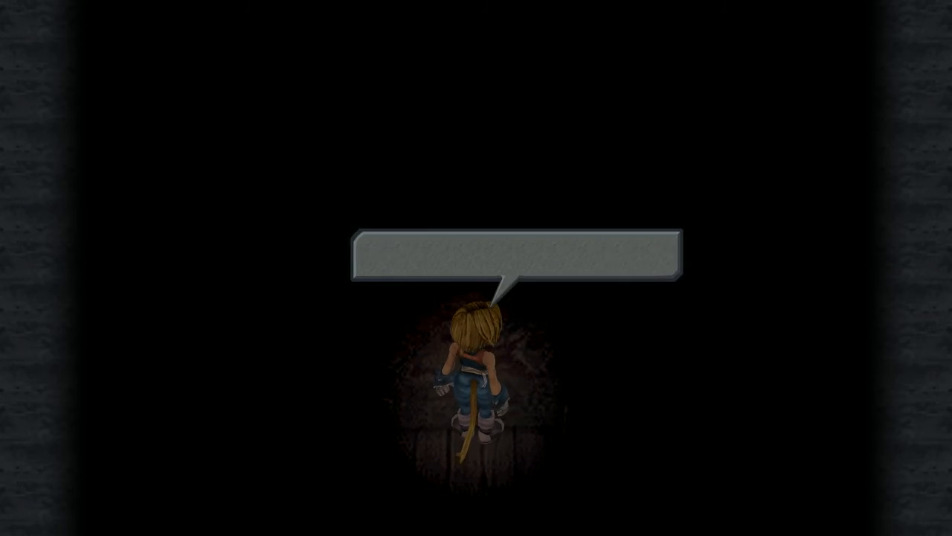